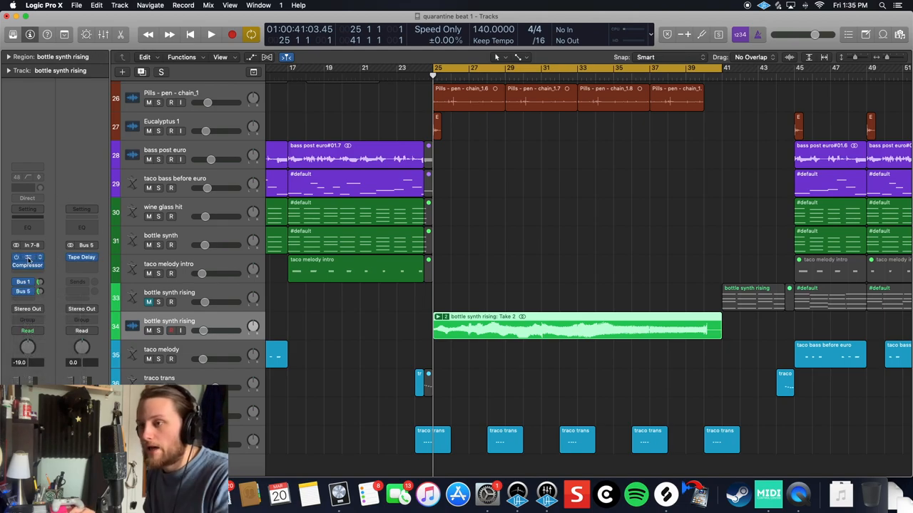
Insert TAL Chorus above the Compressor in the bottle synth rising track's Audio FX
{"action": "left_click", "coordinate": [211, 34]}
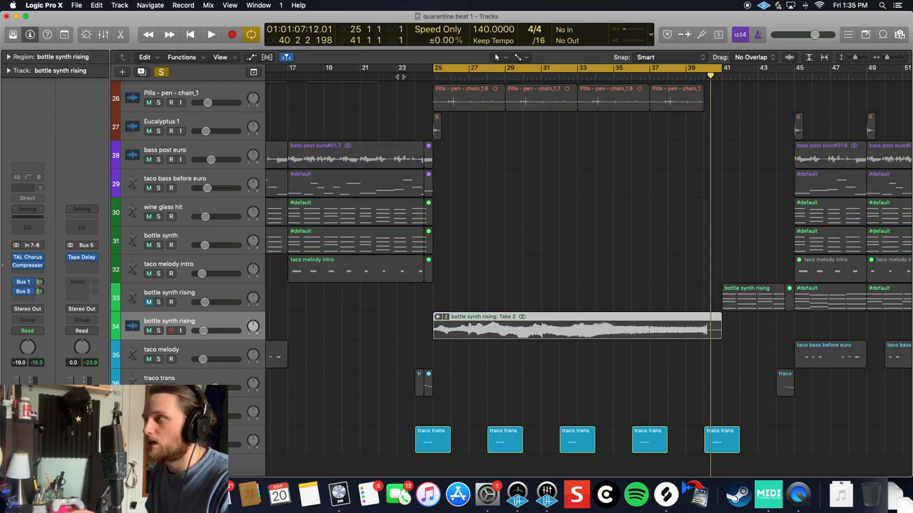
{"action": "left_click", "coordinate": [211, 35]}
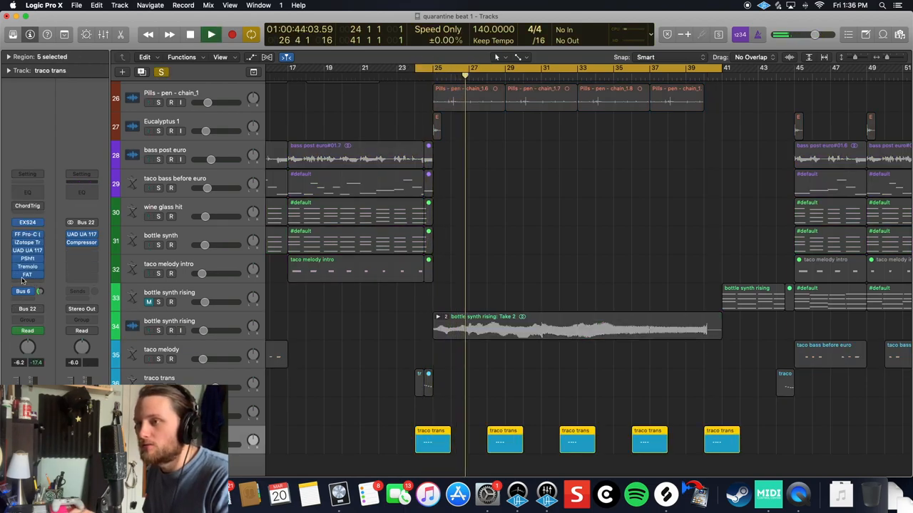
{"action": "left_click", "coordinate": [27, 275]}
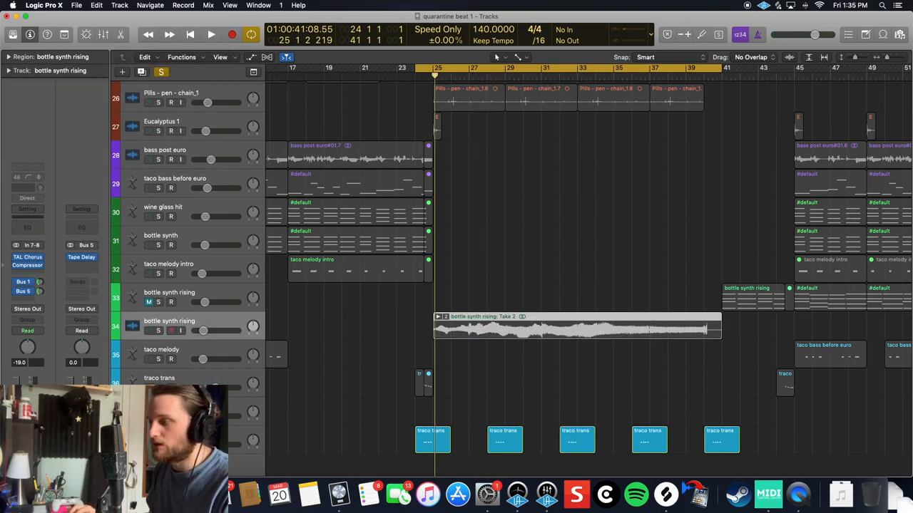
{"action": "left_click", "coordinate": [211, 34]}
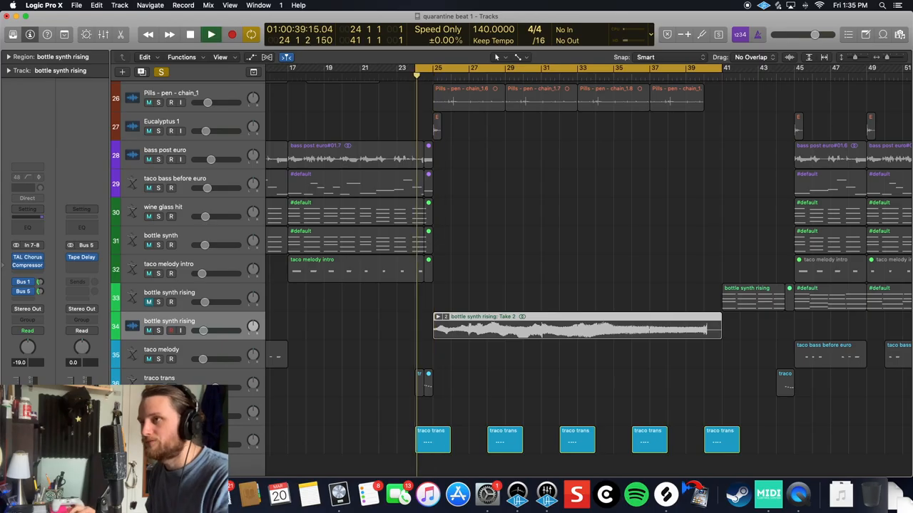